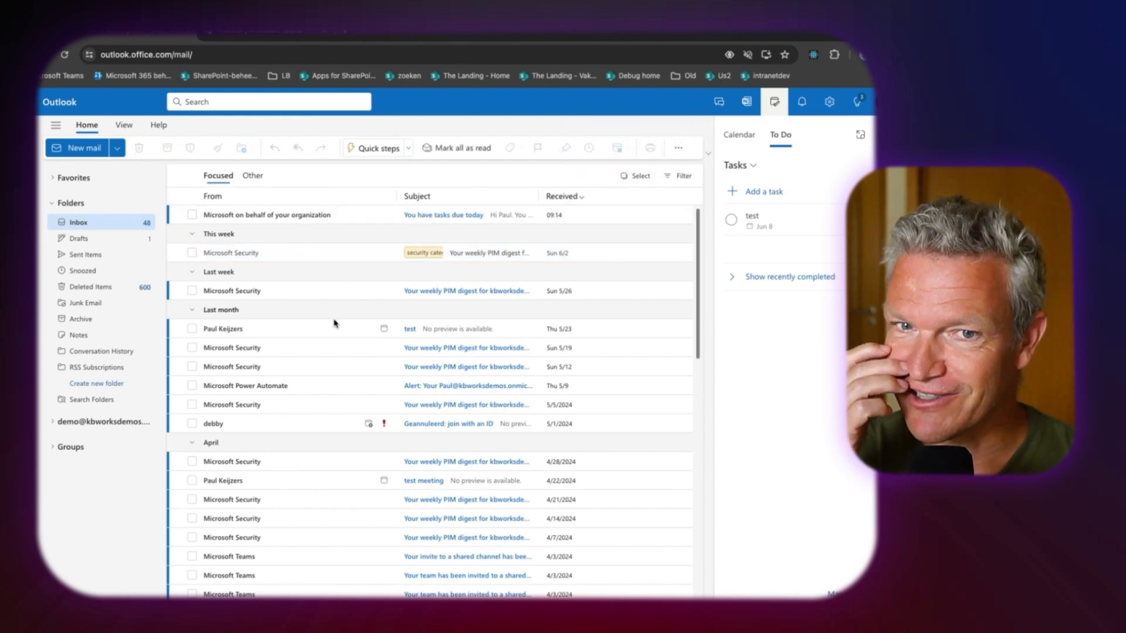
mouse_move(334, 326)
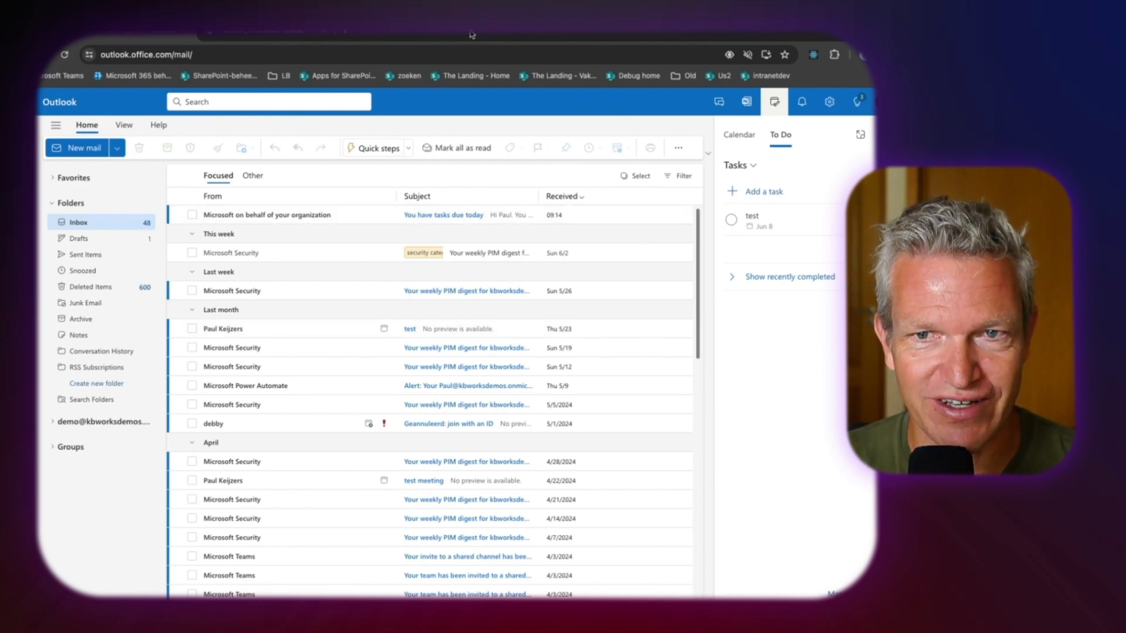
mouse_move(338, 252)
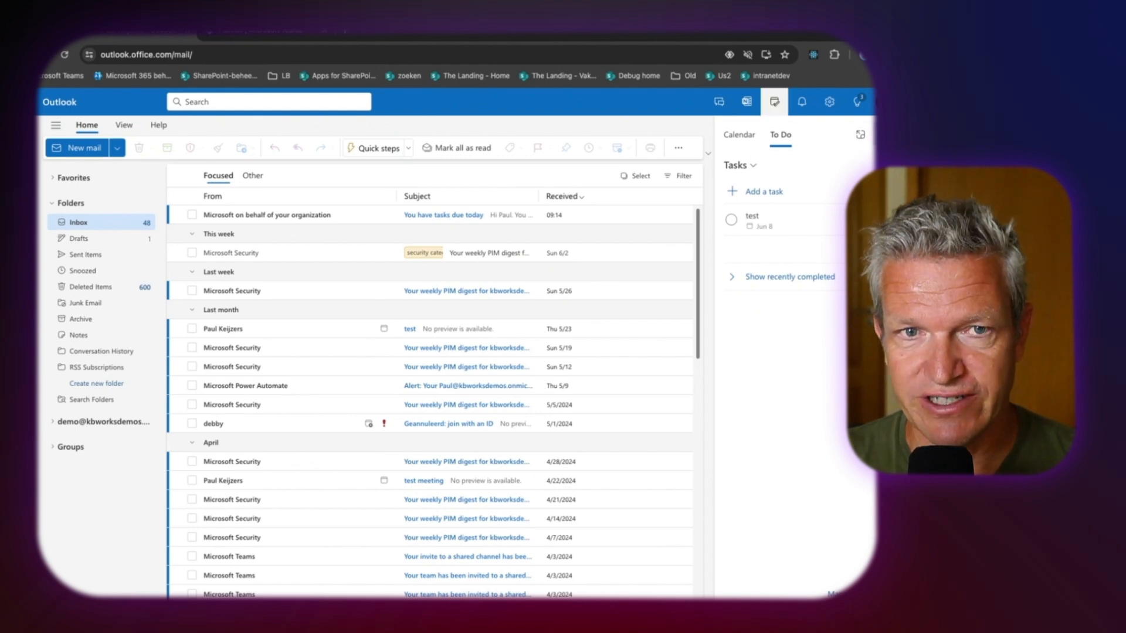
Step: Hide and then reopen the To Do task pane beside the inbox
click(773, 101)
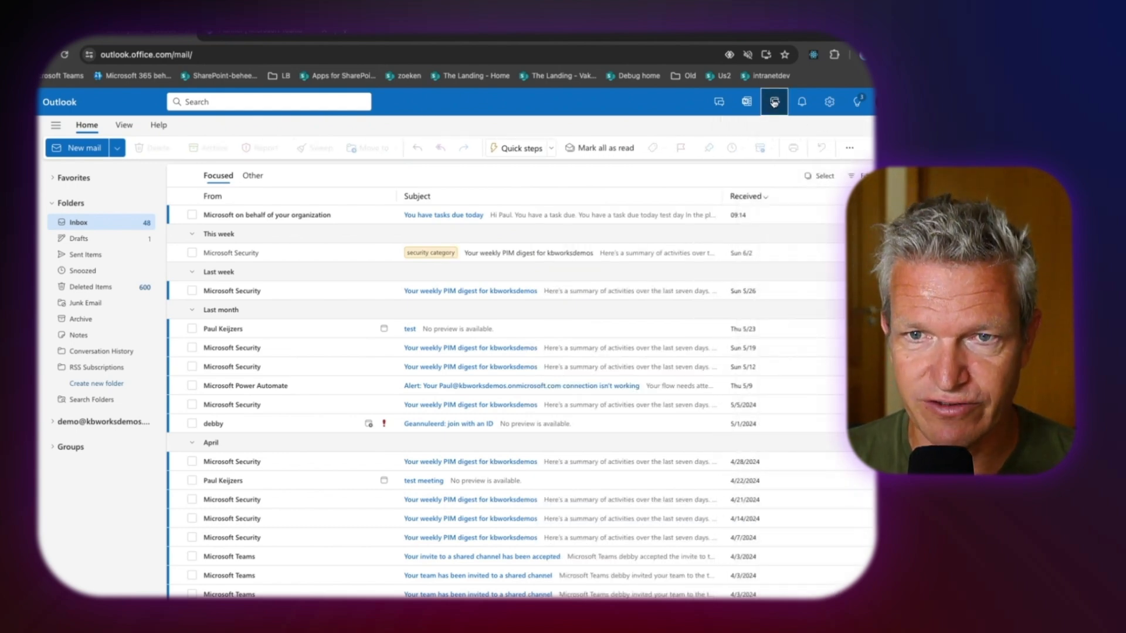
click(774, 101)
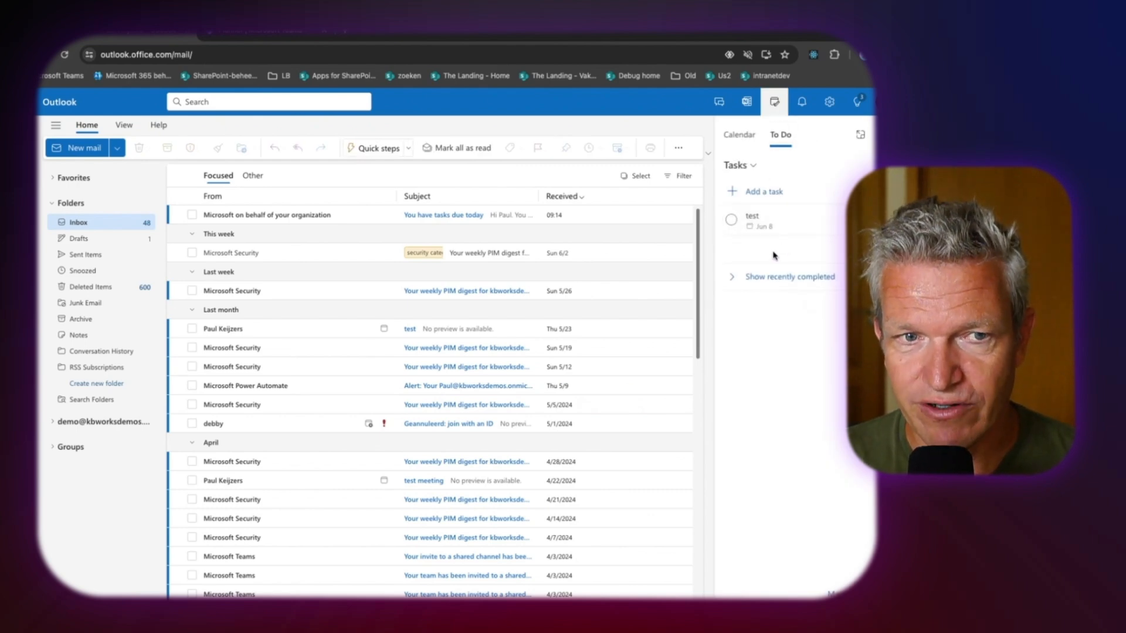
mouse_move(292, 257)
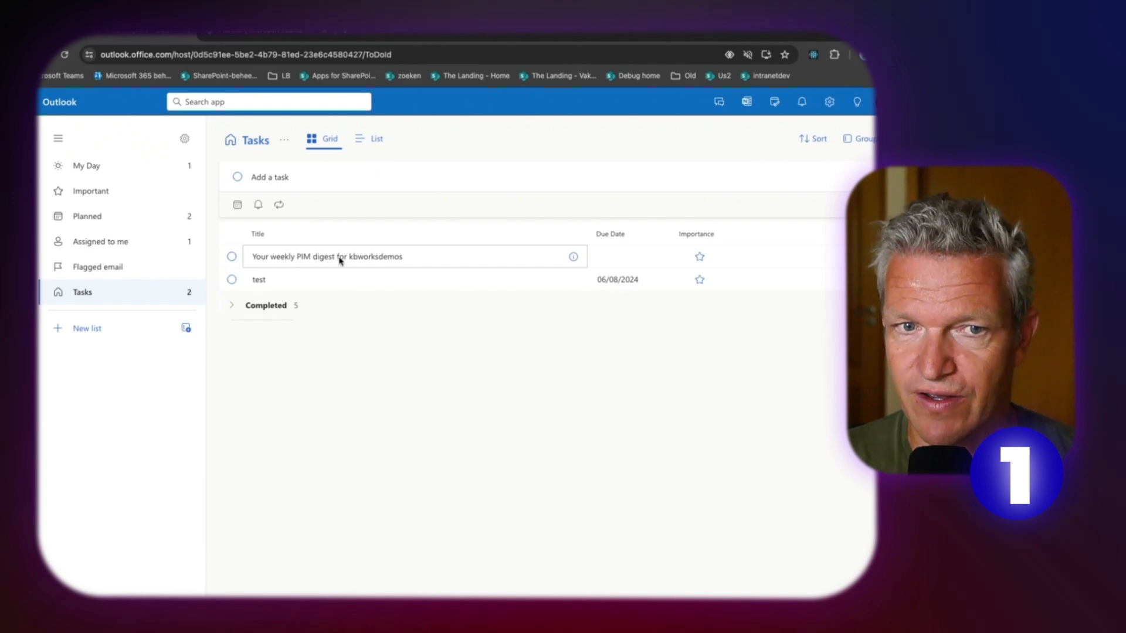
Step: Open the weekly PIM digest task's details and assign it the security category
click(326, 256)
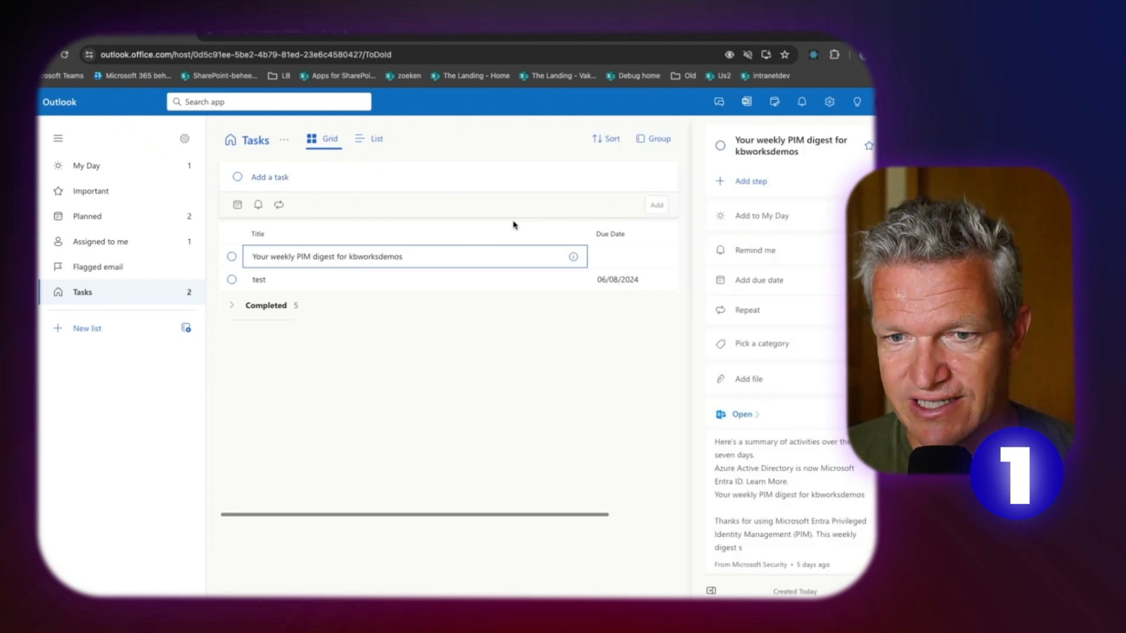
scroll(down, 3)
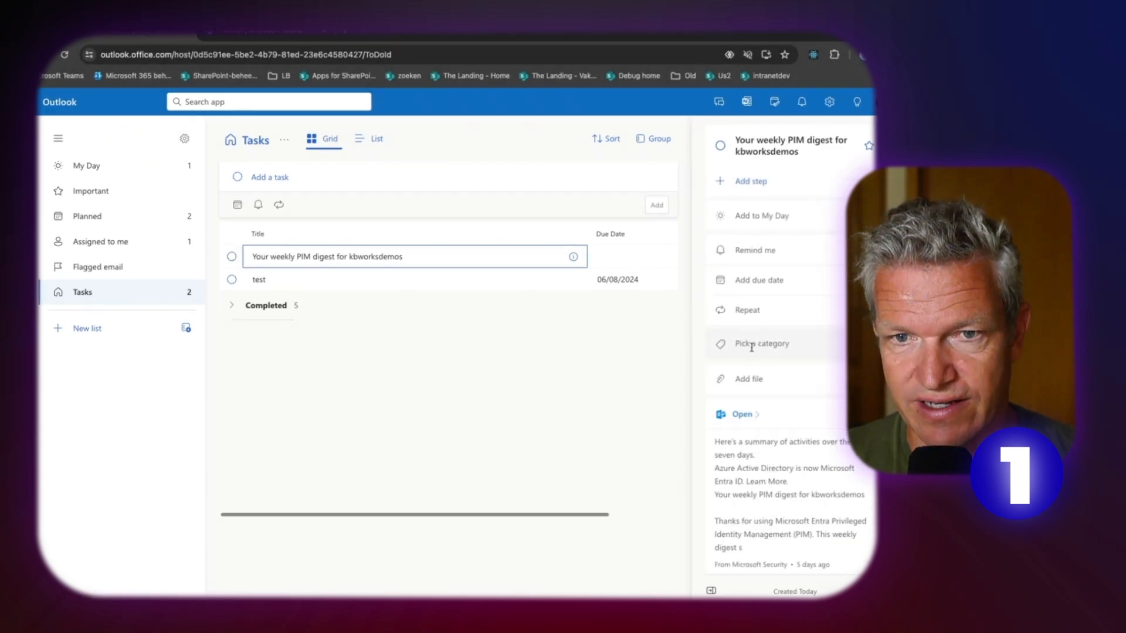
click(761, 343)
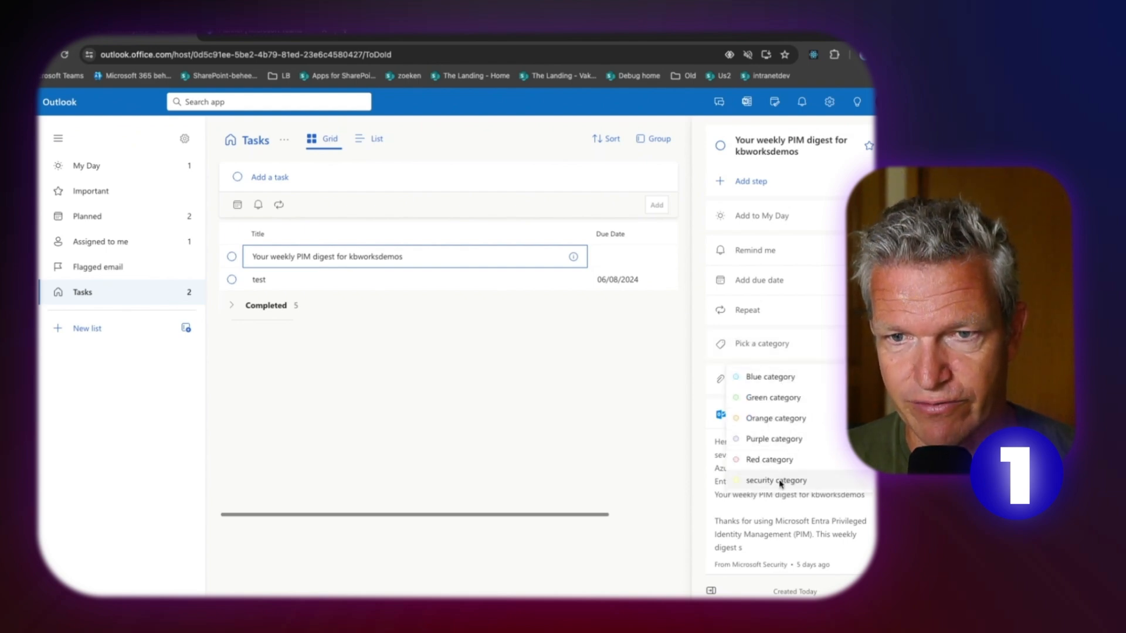
click(777, 480)
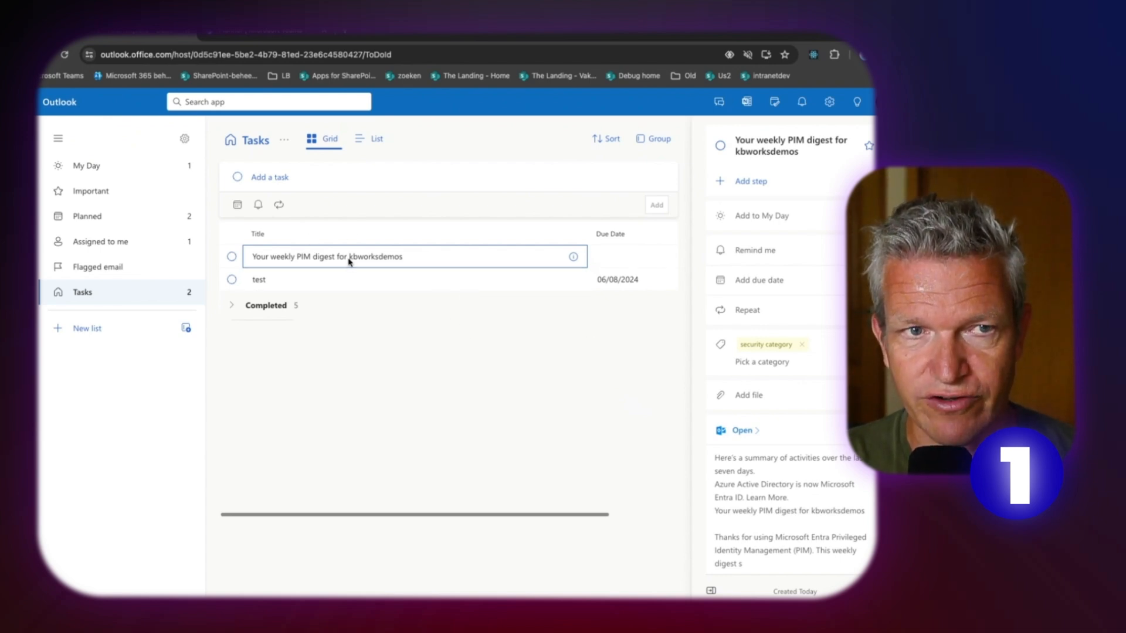
Step: Search tasks for 'secur' to list the PIM digest task under Categories
click(268, 102)
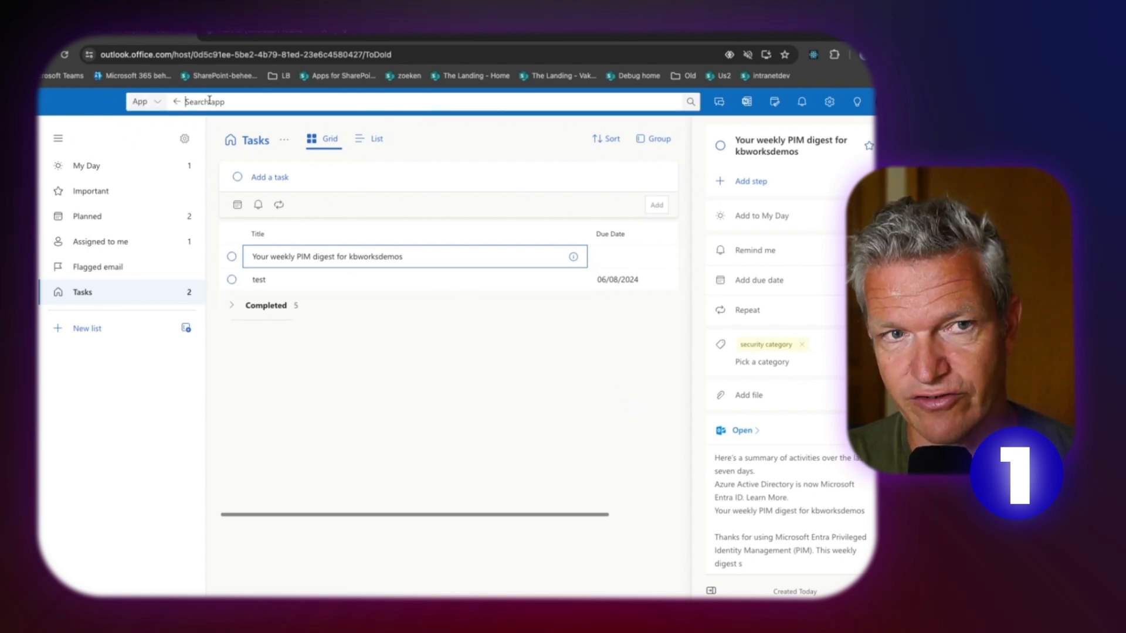
text(s)
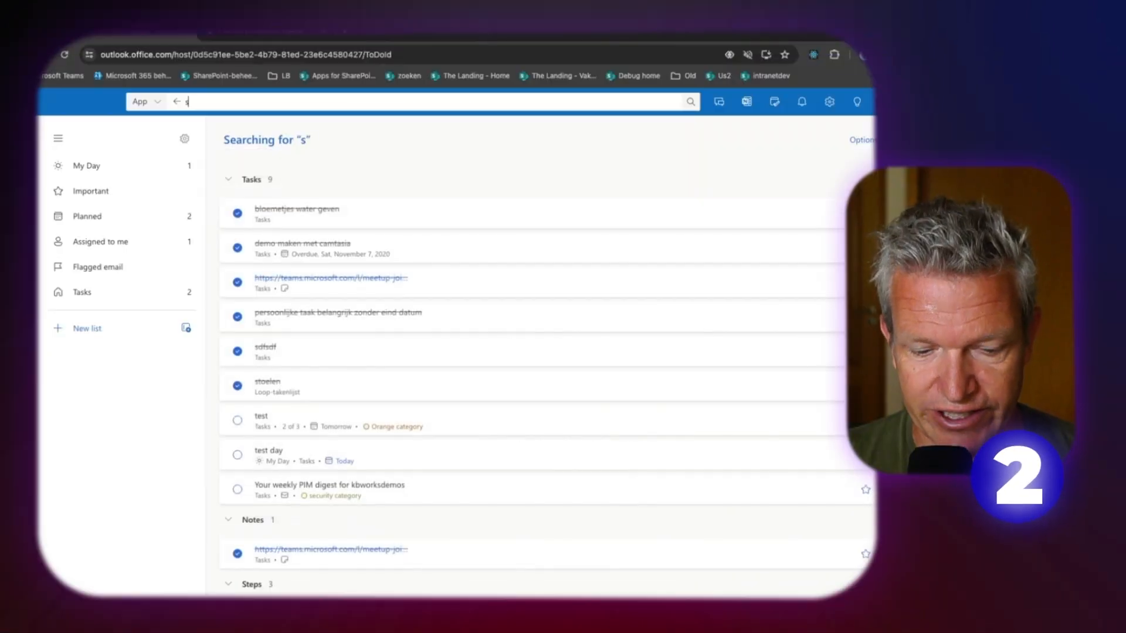
text(ecur)
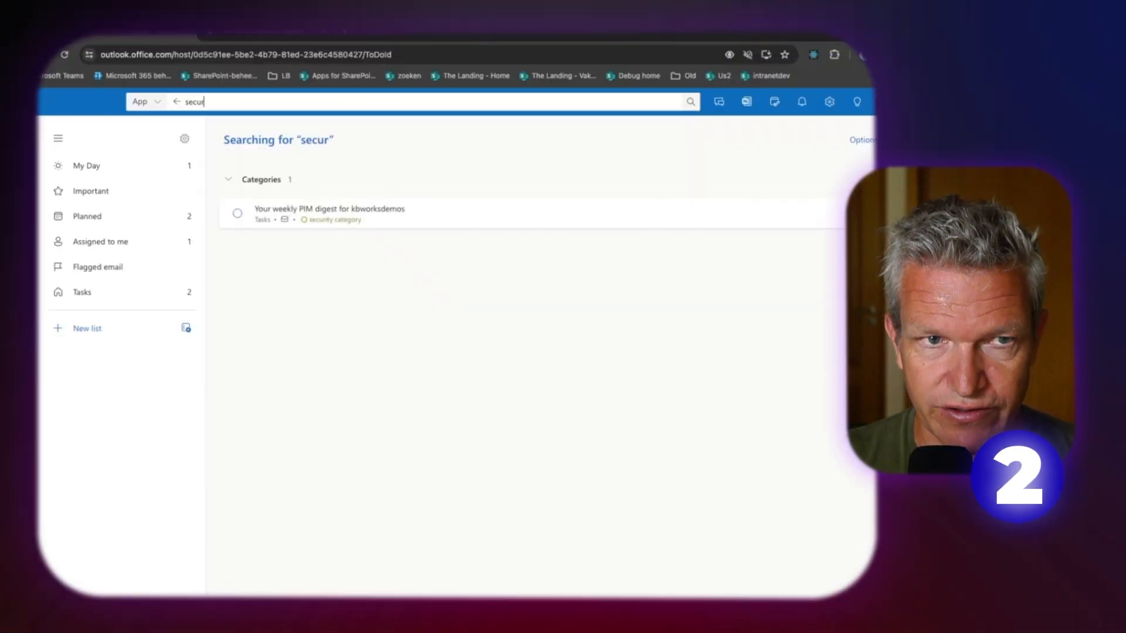
mouse_move(221, 122)
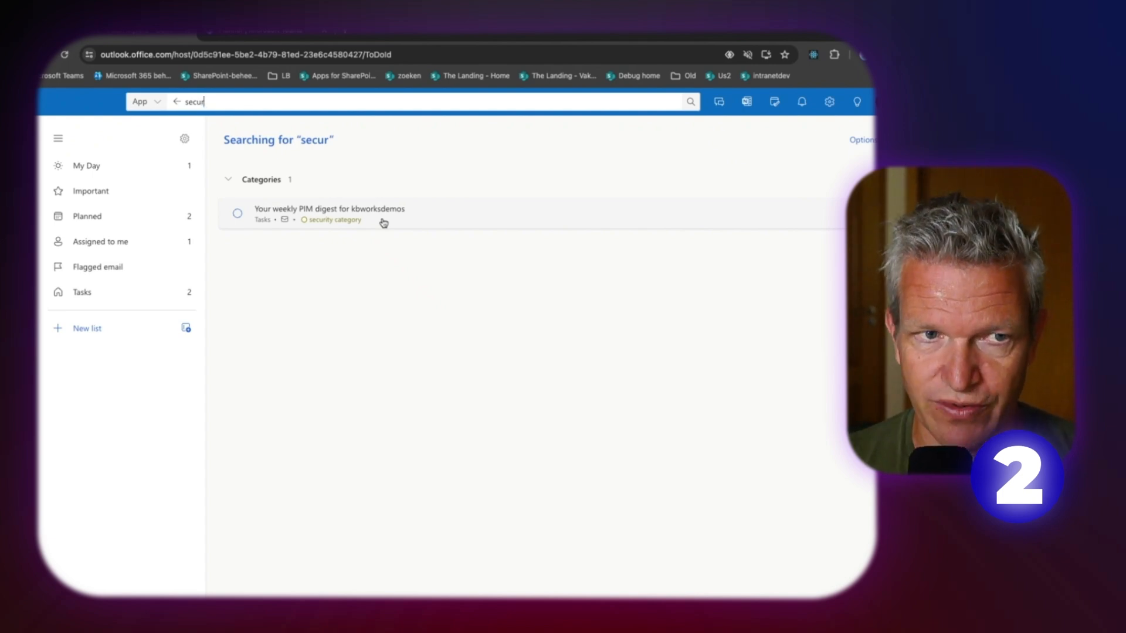
Step: Leave the search results for the empty My Day list of Friday, June 7
click(87, 165)
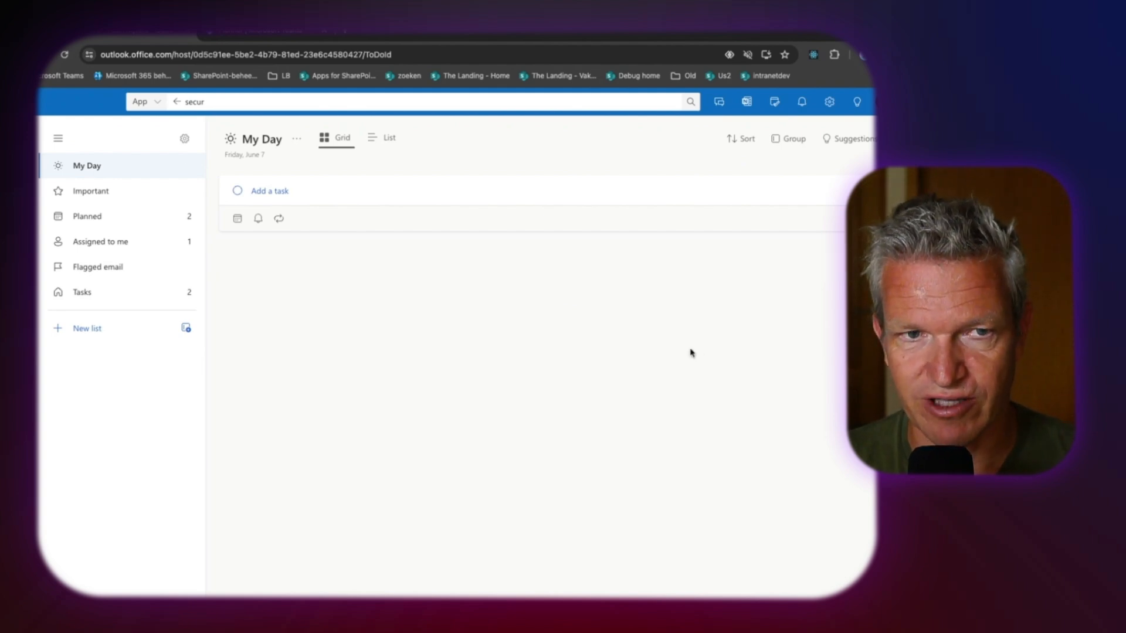
mouse_move(404, 346)
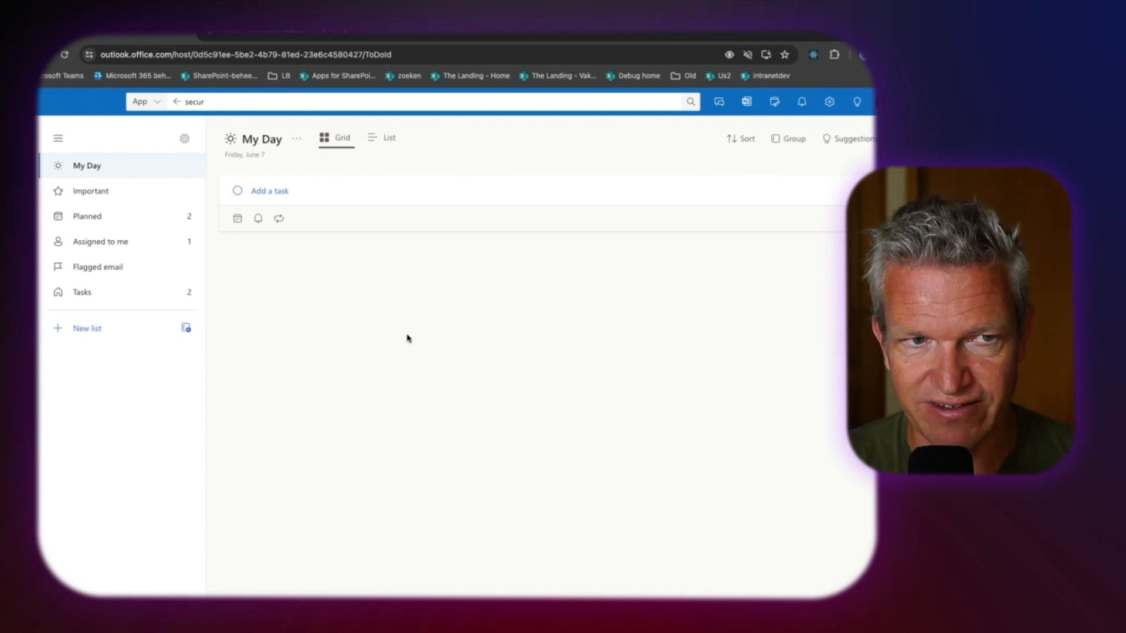
mouse_move(143, 243)
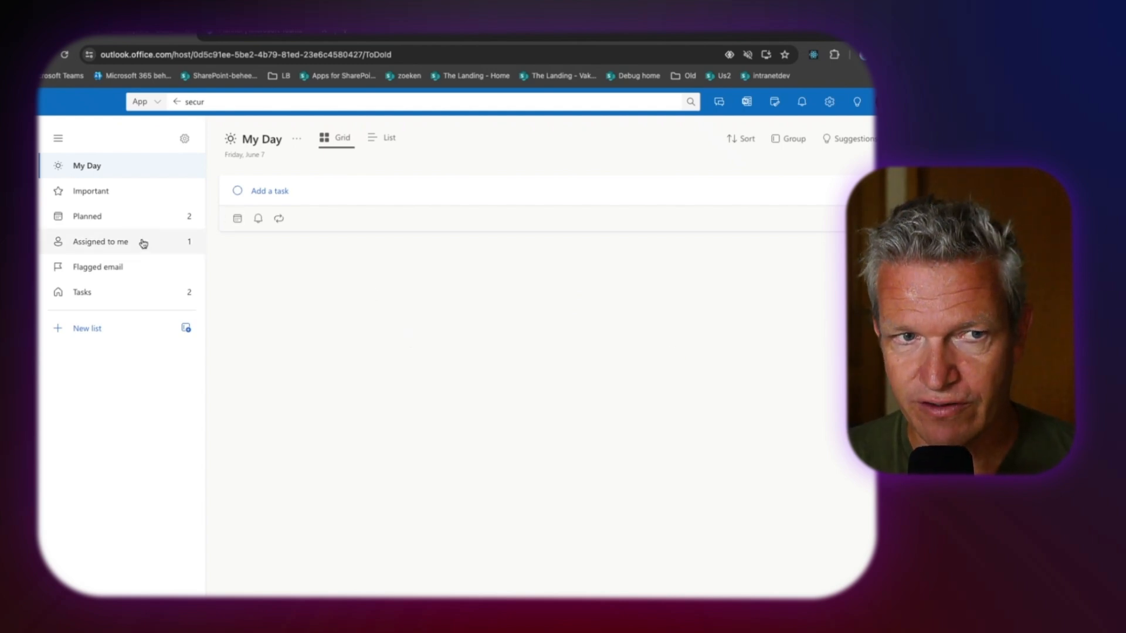
Step: Check the Important list, then star the PIM digest task in Tasks
click(92, 191)
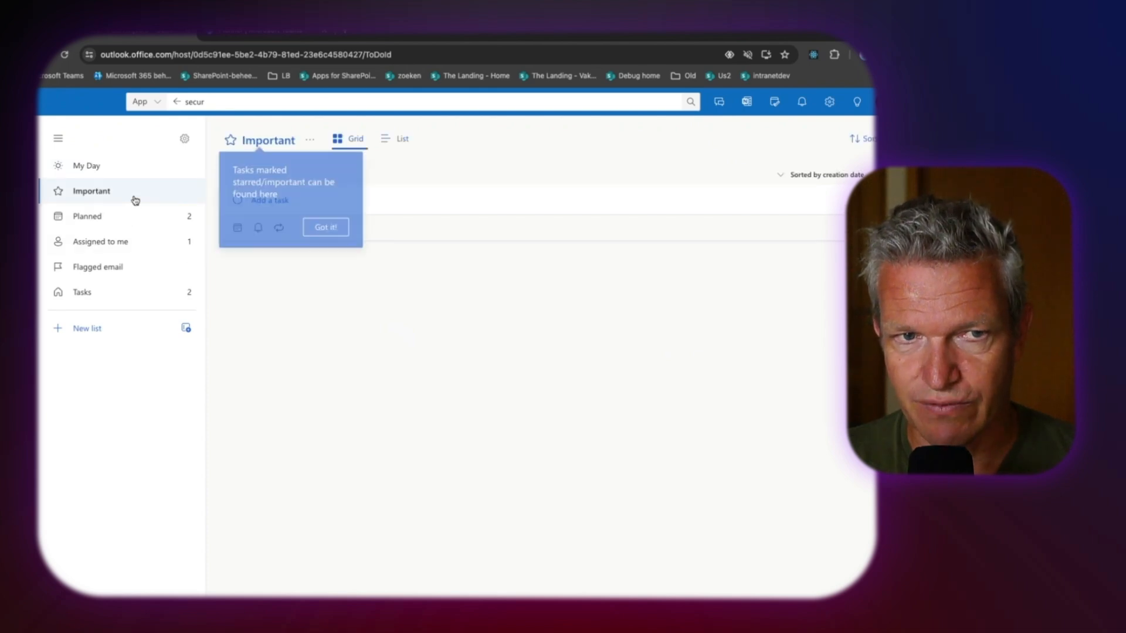
click(325, 226)
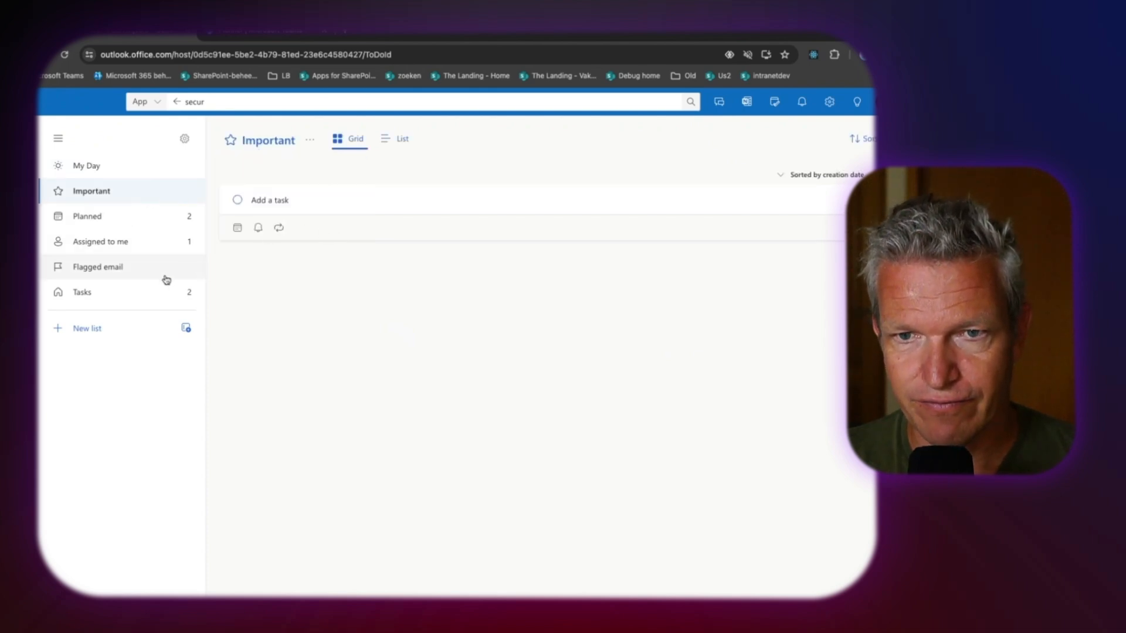
click(82, 291)
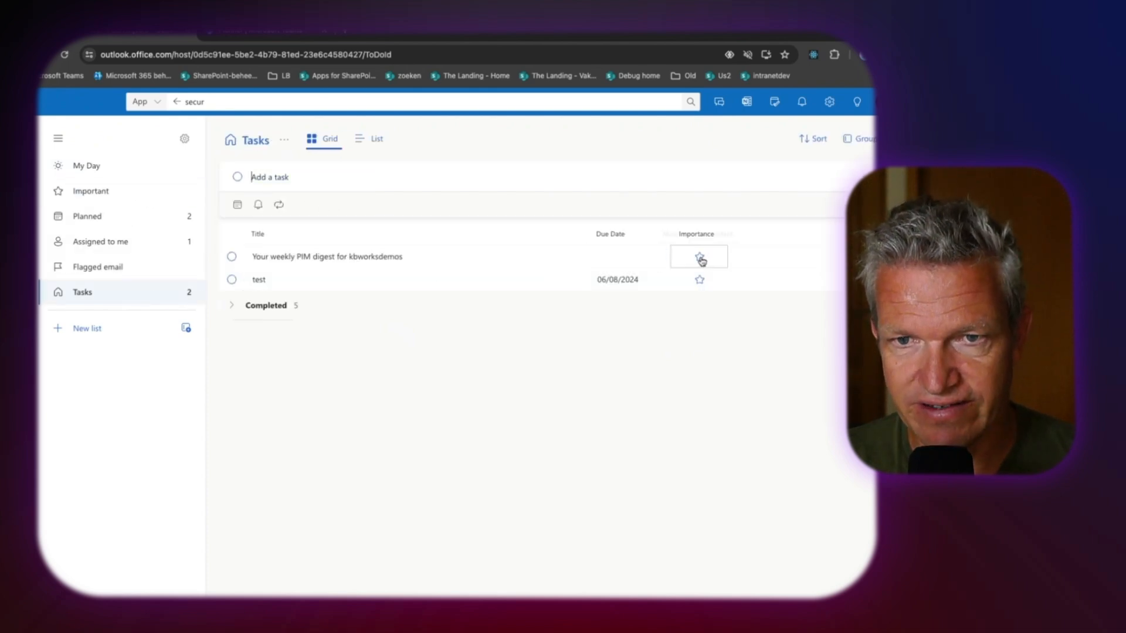
click(90, 190)
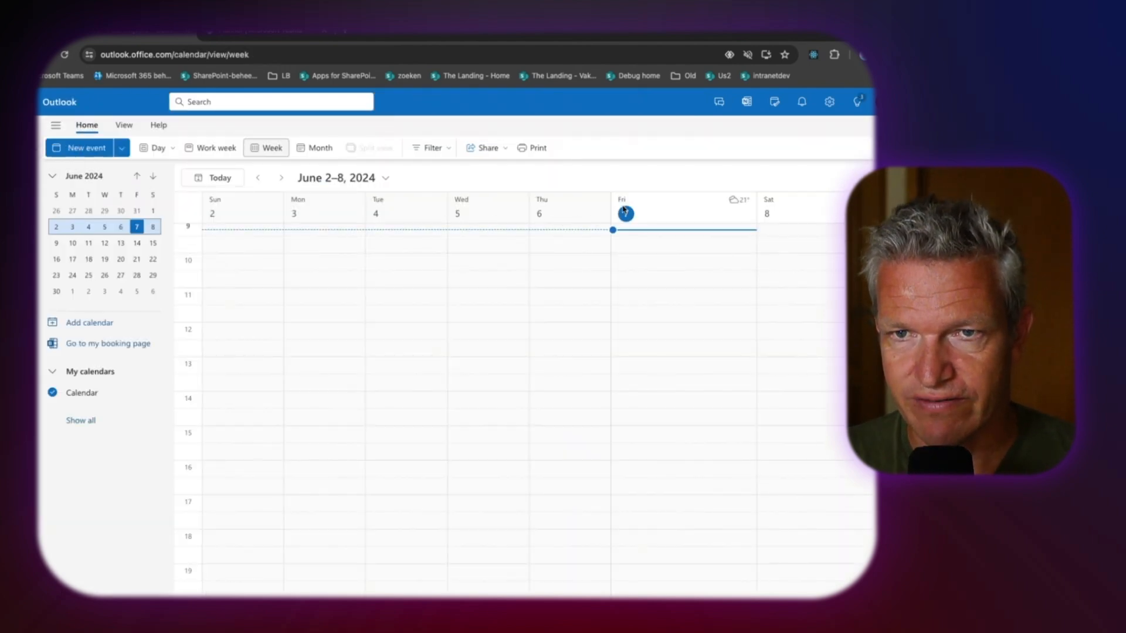
Step: Open the To Do pane and drag the test task onto Friday, June 7 at 12:30
click(774, 102)
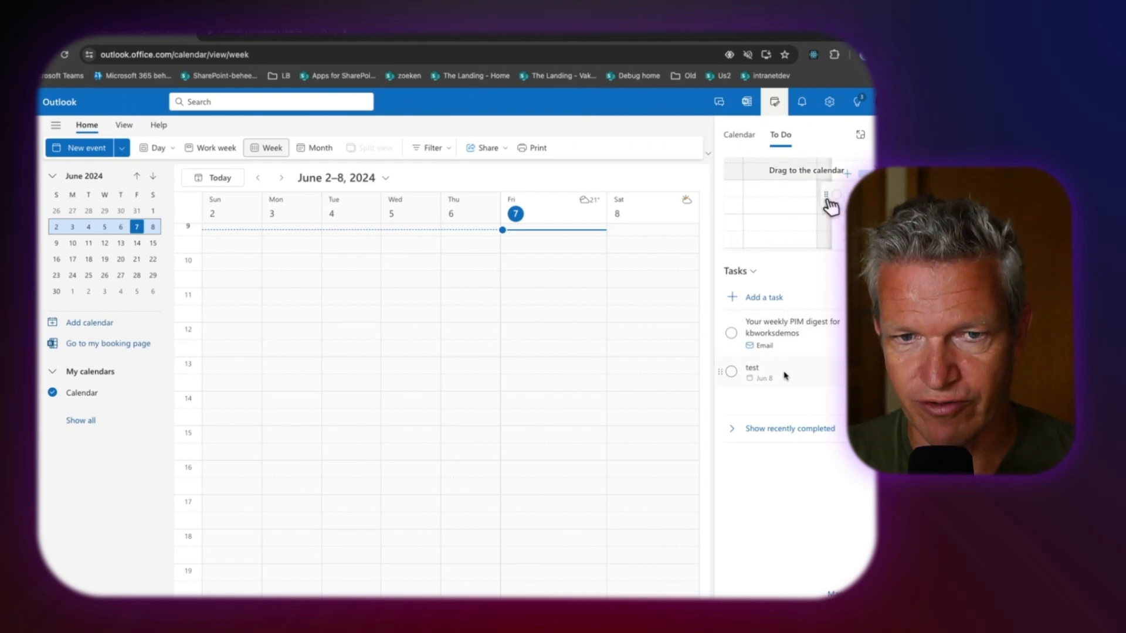
drag(731, 371, 553, 348)
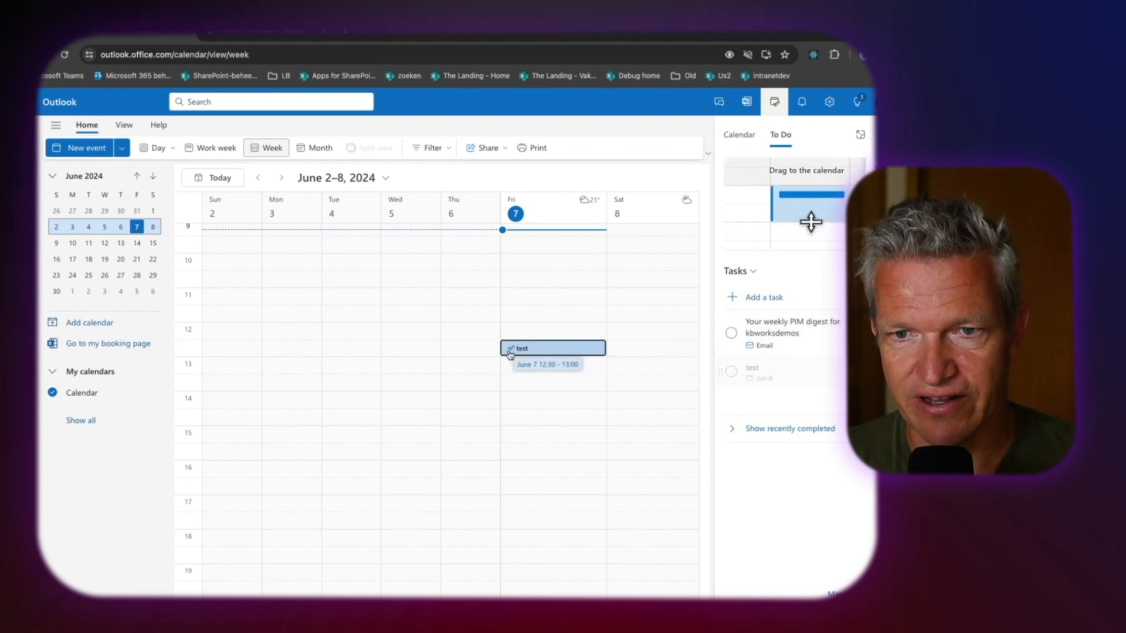
drag(809, 195, 551, 347)
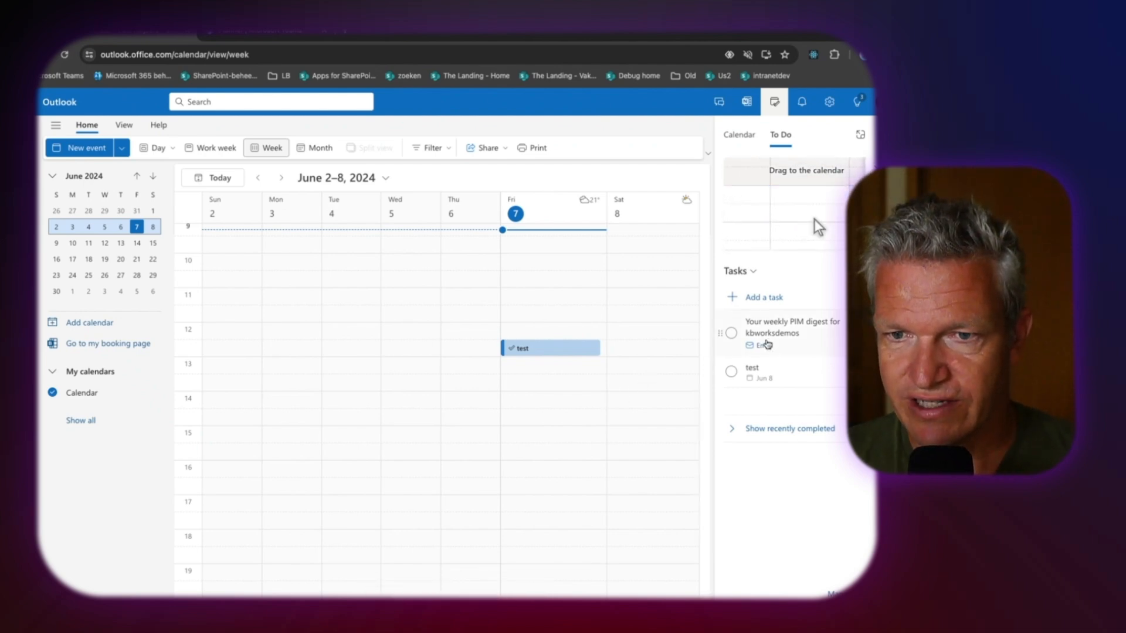
Step: Turn the PIM digest task into a Block time meeting dated 6/8/2024
right_click(766, 332)
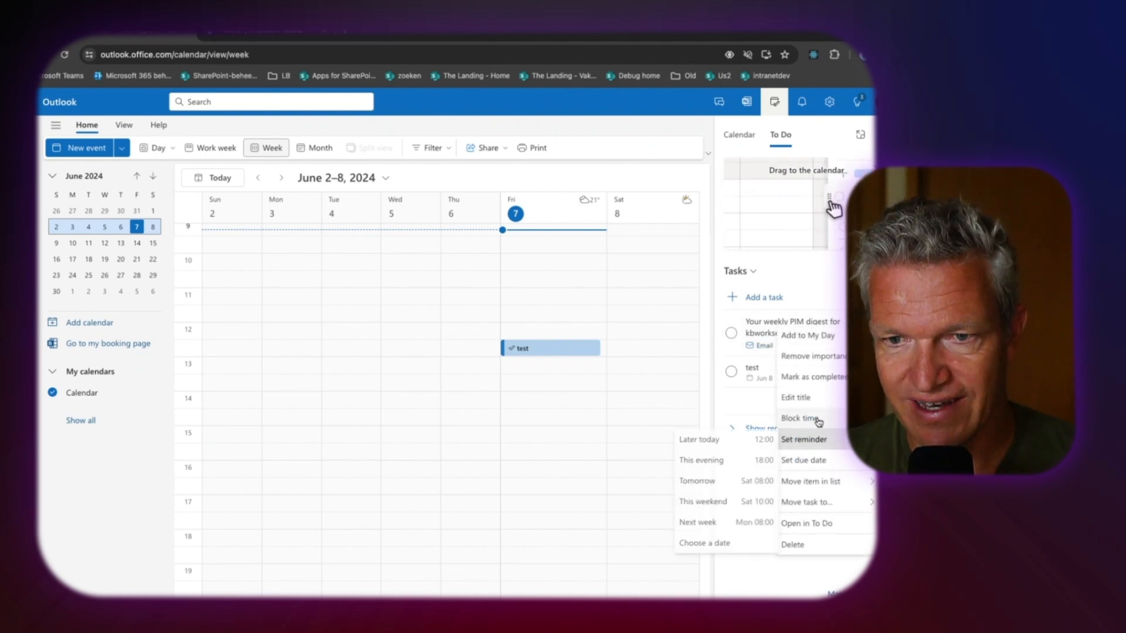
click(799, 418)
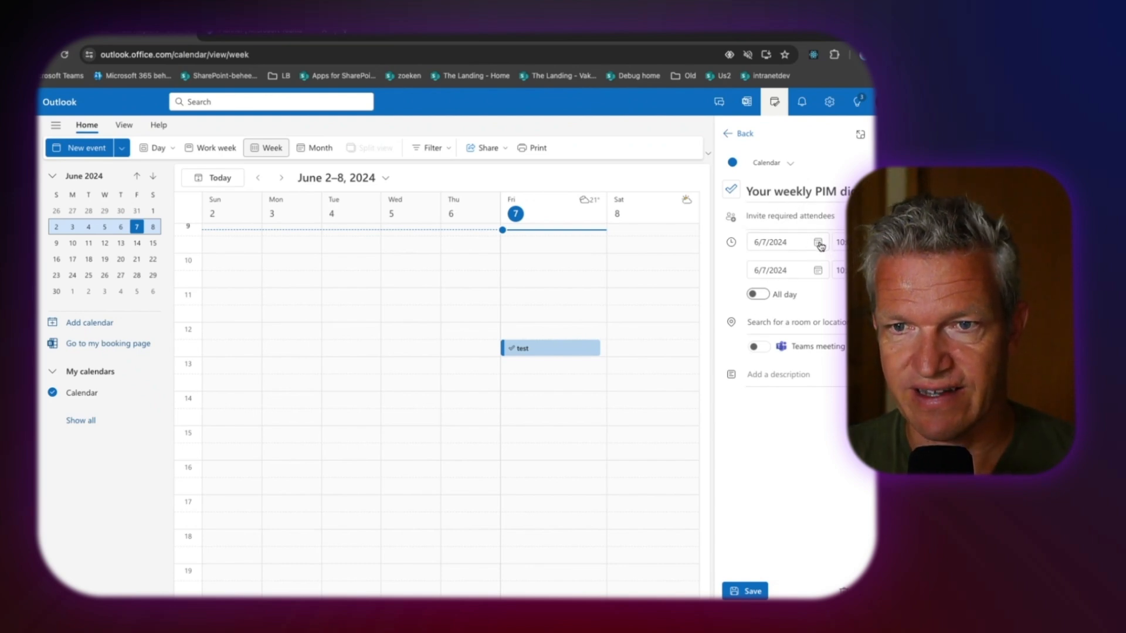
click(818, 241)
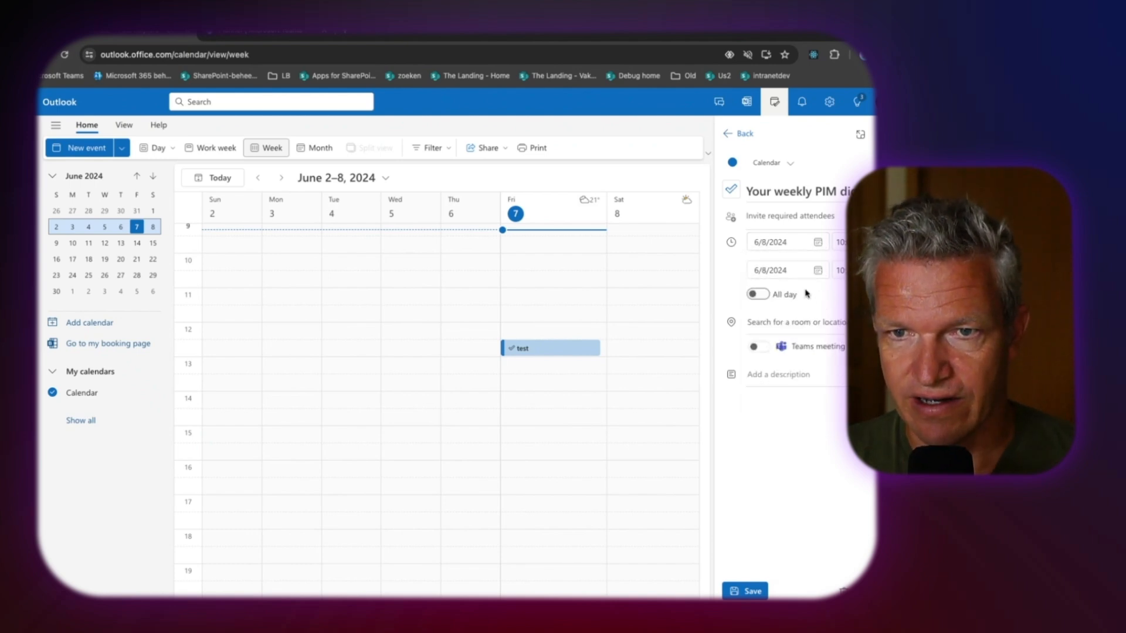
Step: Invite a suggested contact, add the note 'at the pim', and send the meeting
click(790, 215)
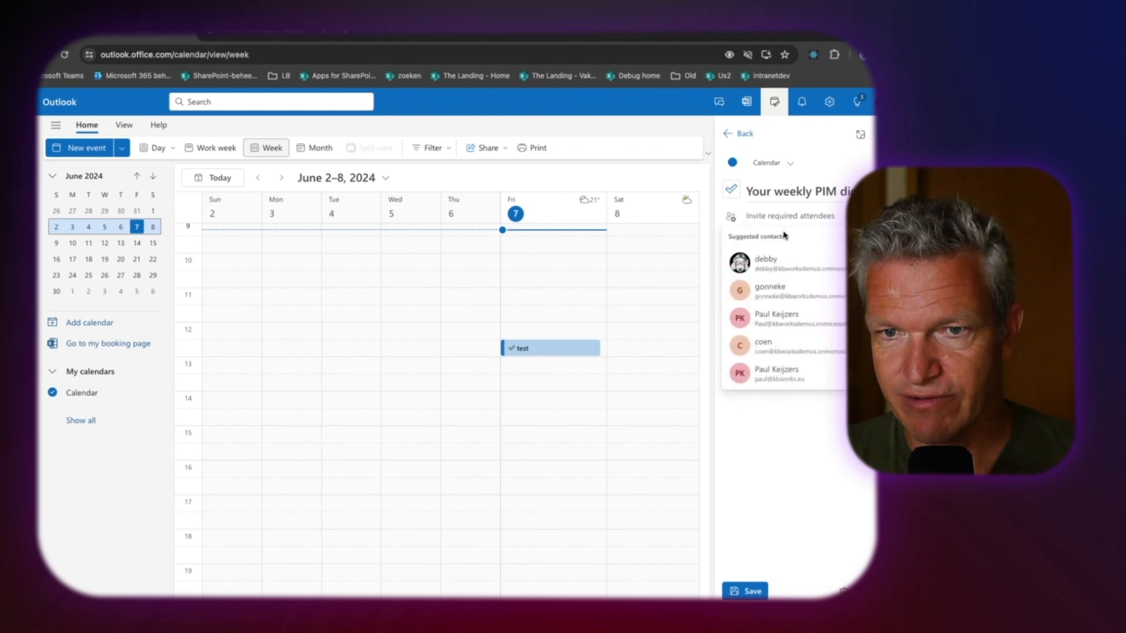
click(766, 262)
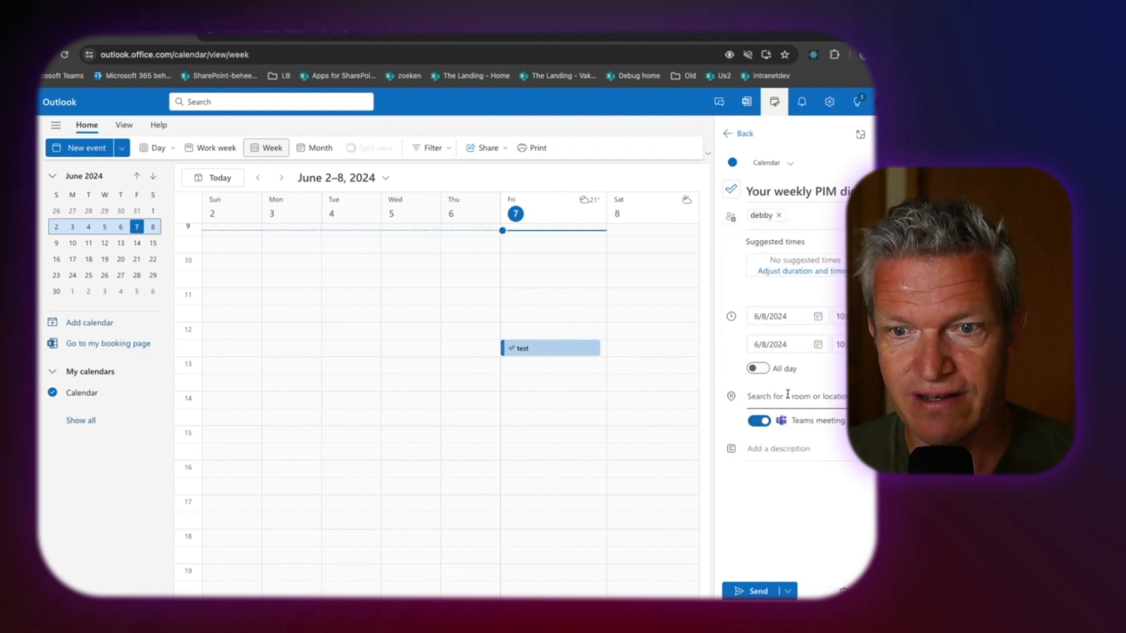
click(777, 448)
text(he we have to look)
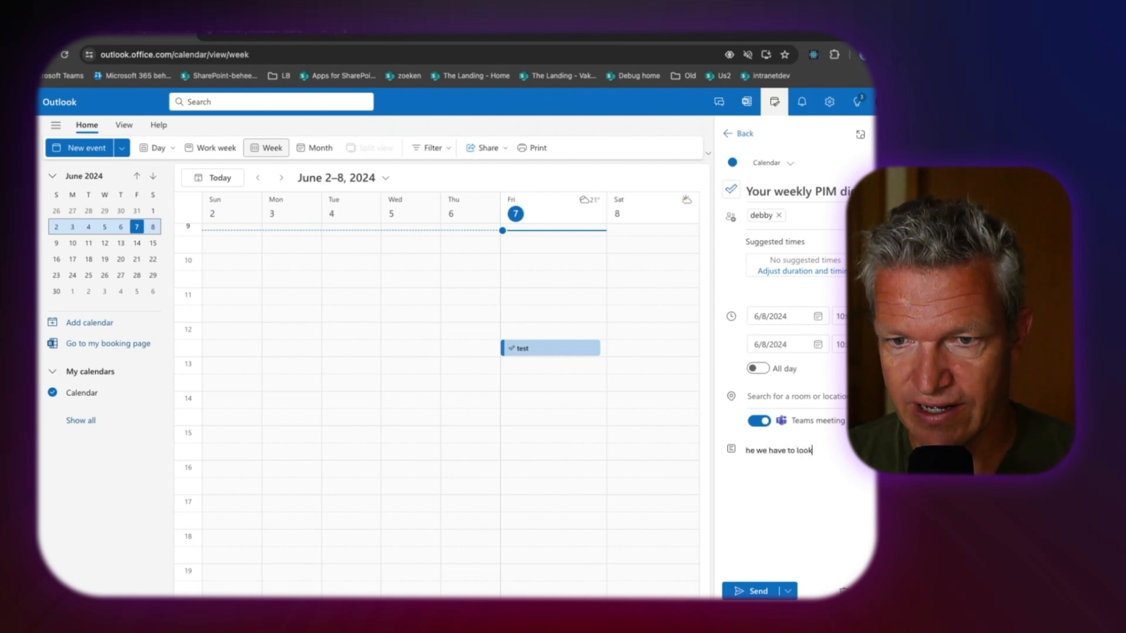
text(at the pim)
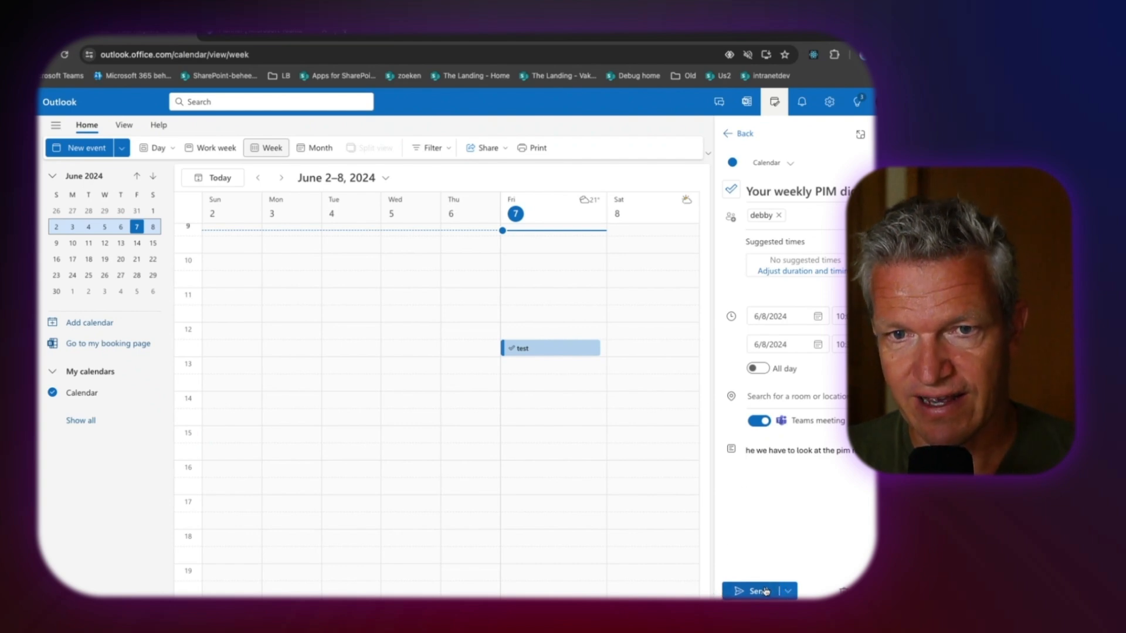
click(757, 591)
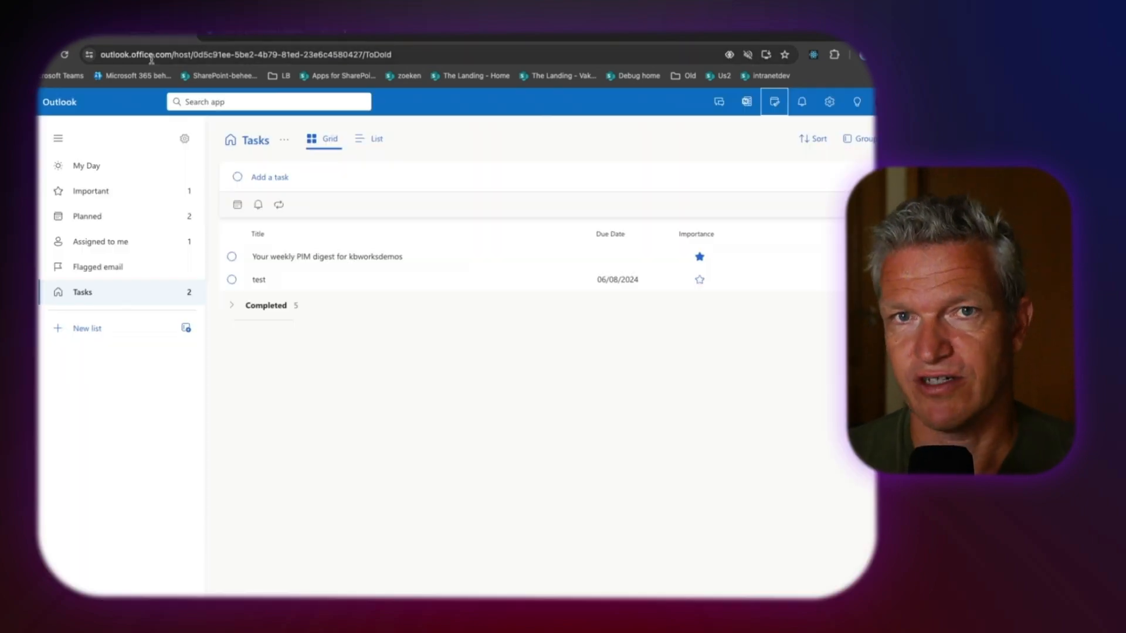
mouse_move(208, 371)
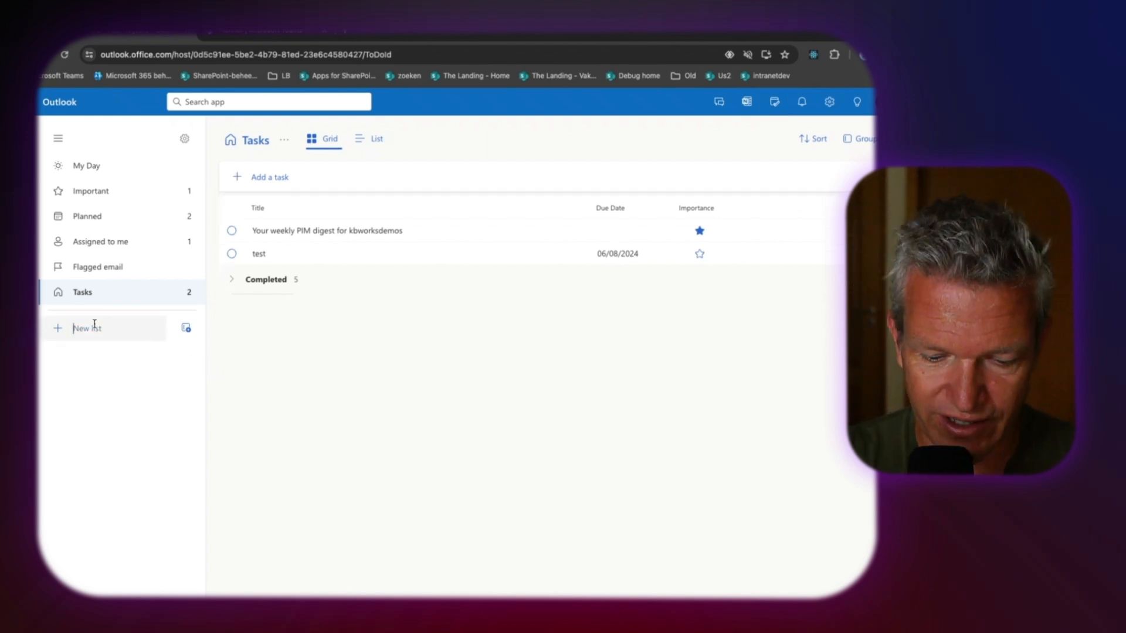
Step: Name the list 'surf trips', add 'sagres' and 'going arrifana', and date the latter 06/30/2024
text(surf trips)
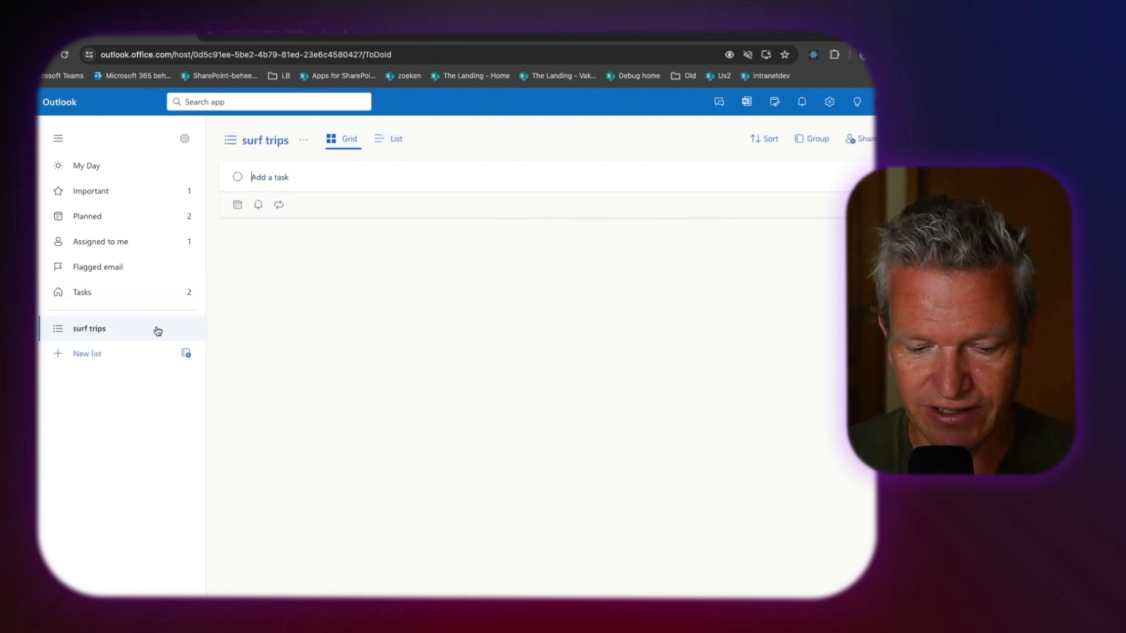
text(g)
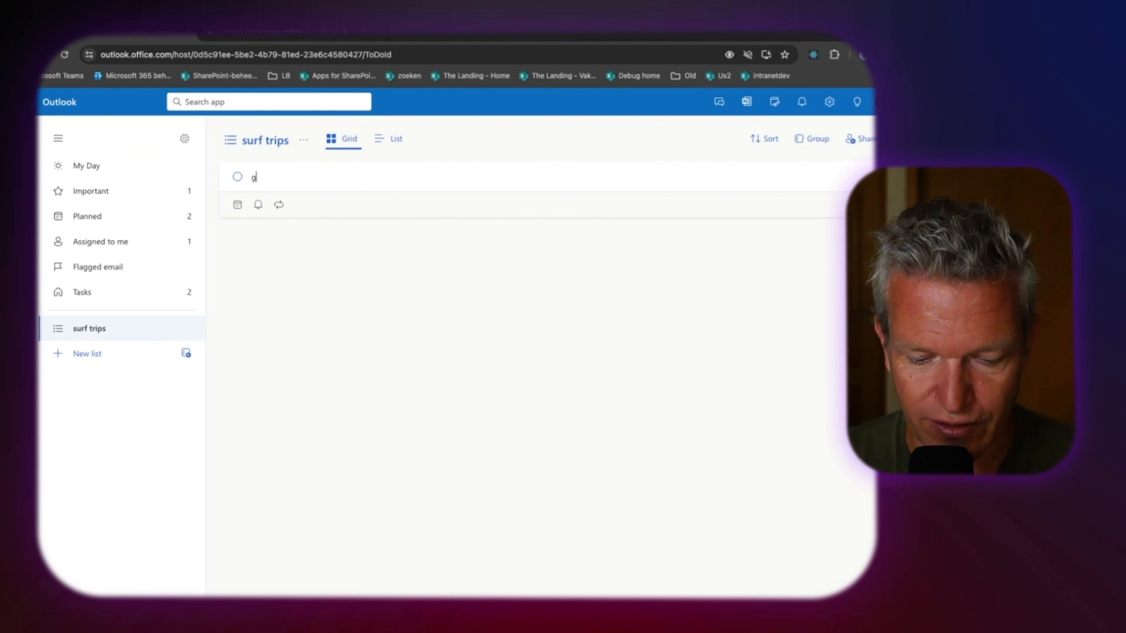
text(oing a)
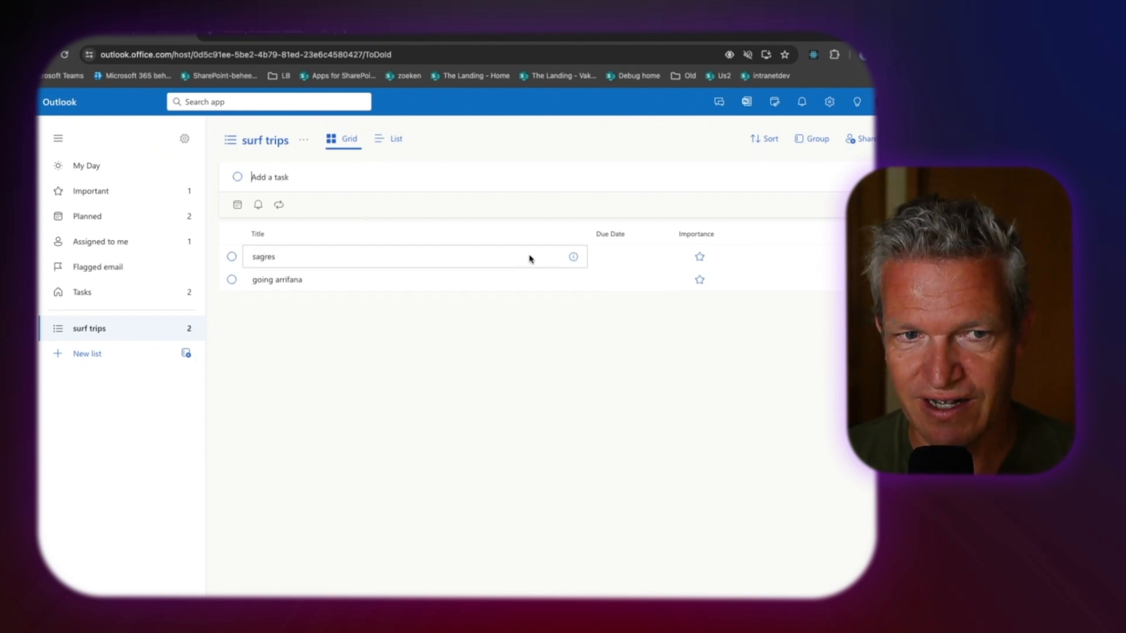
click(627, 279)
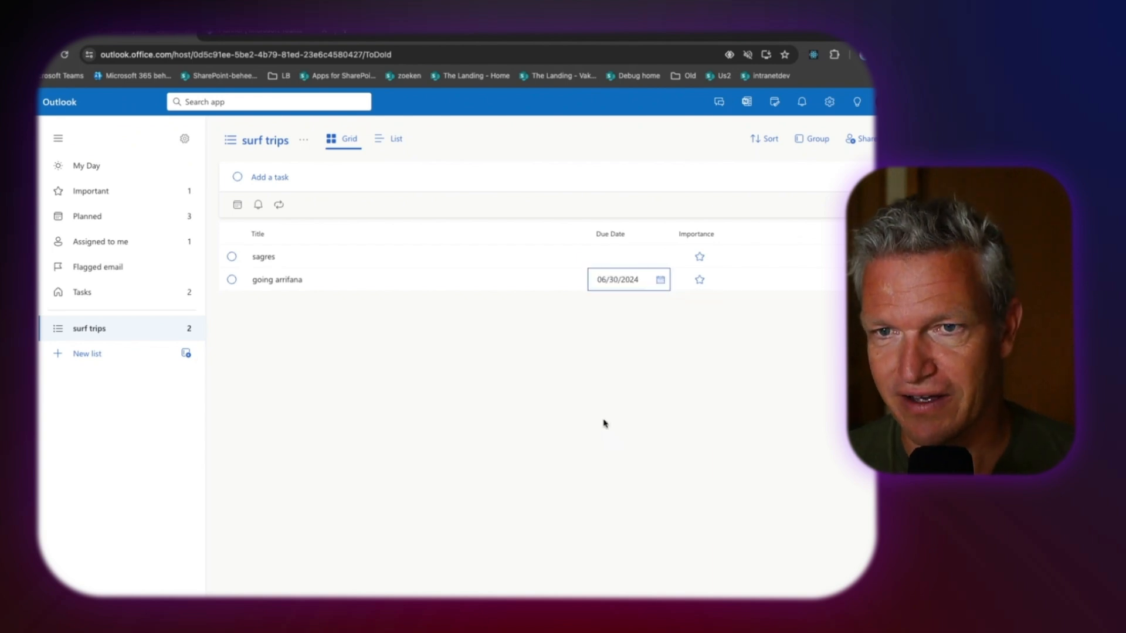
mouse_move(634, 194)
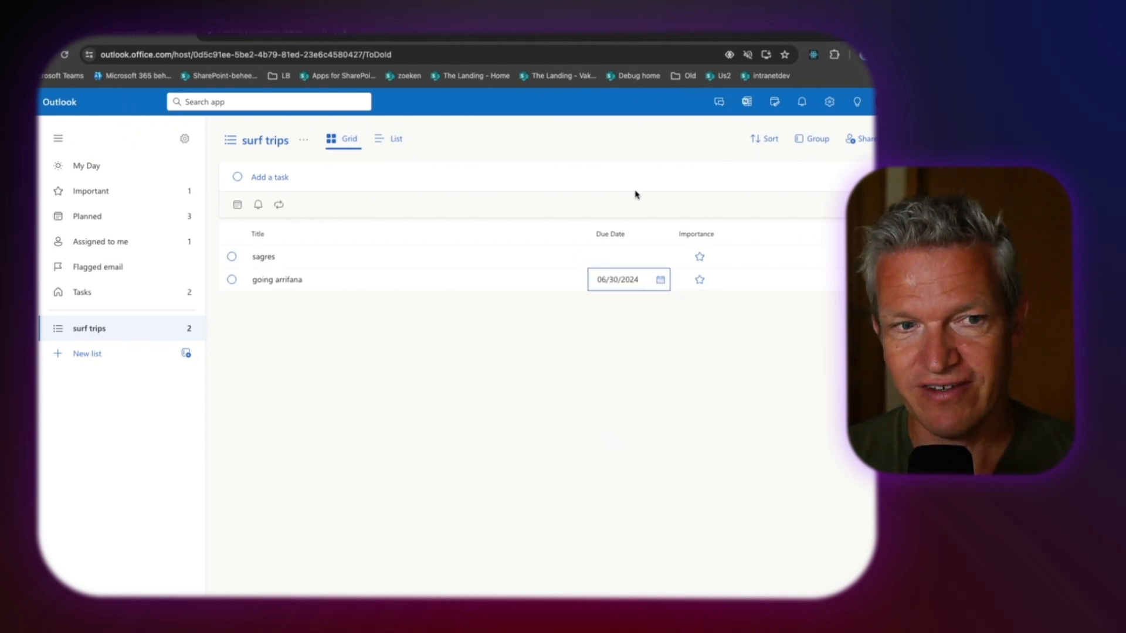
mouse_move(397, 316)
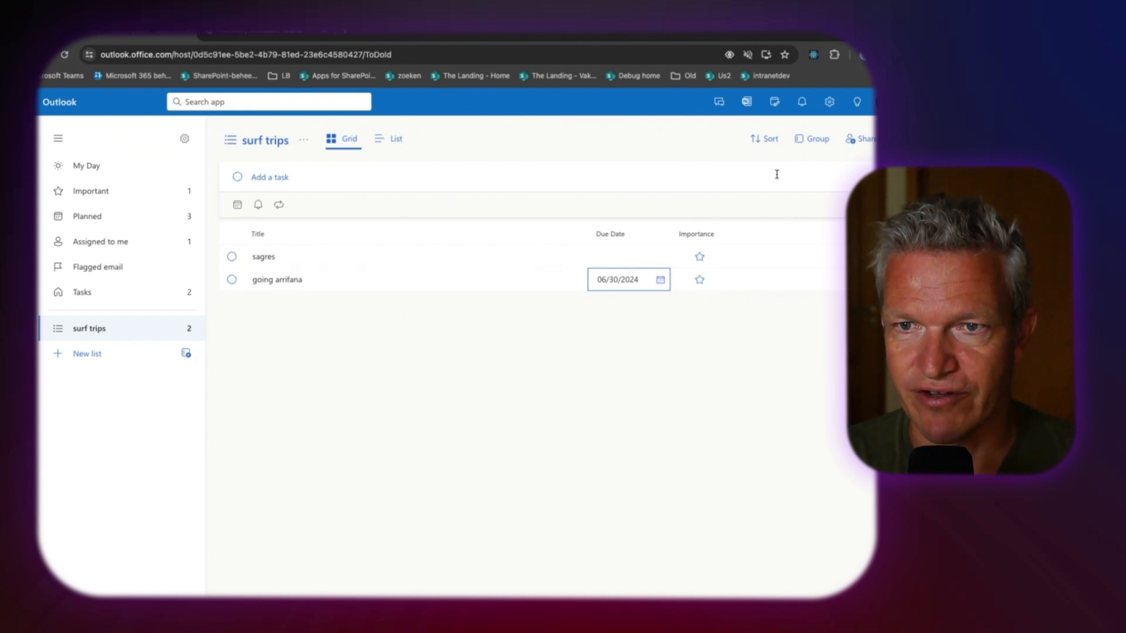
Step: Create and copy an invitation link for the surf trips list
click(862, 139)
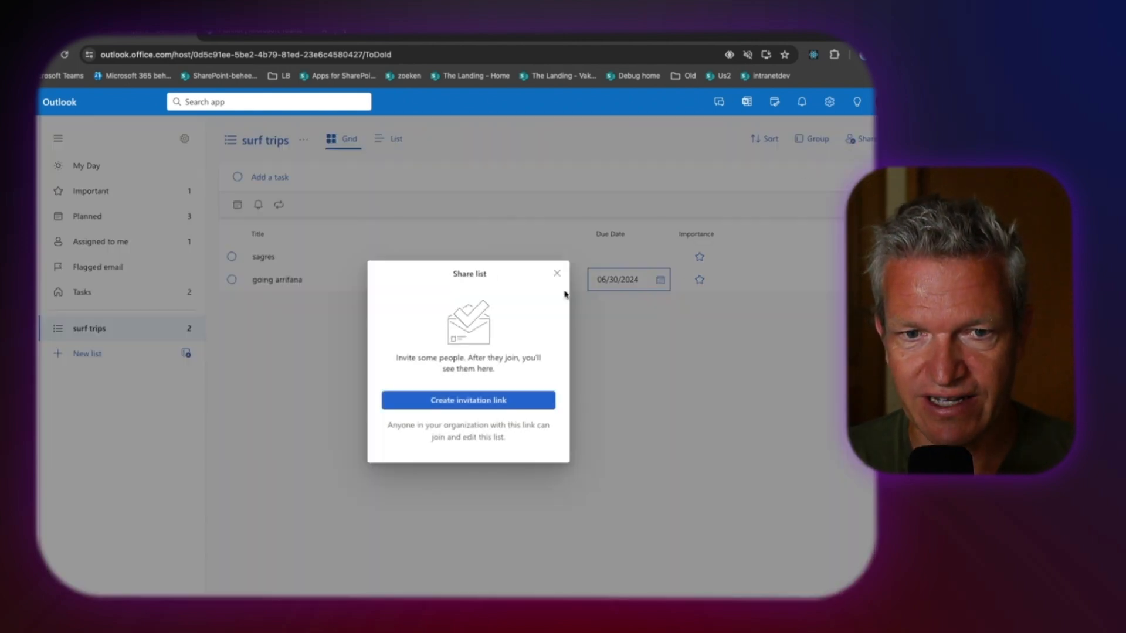
click(467, 400)
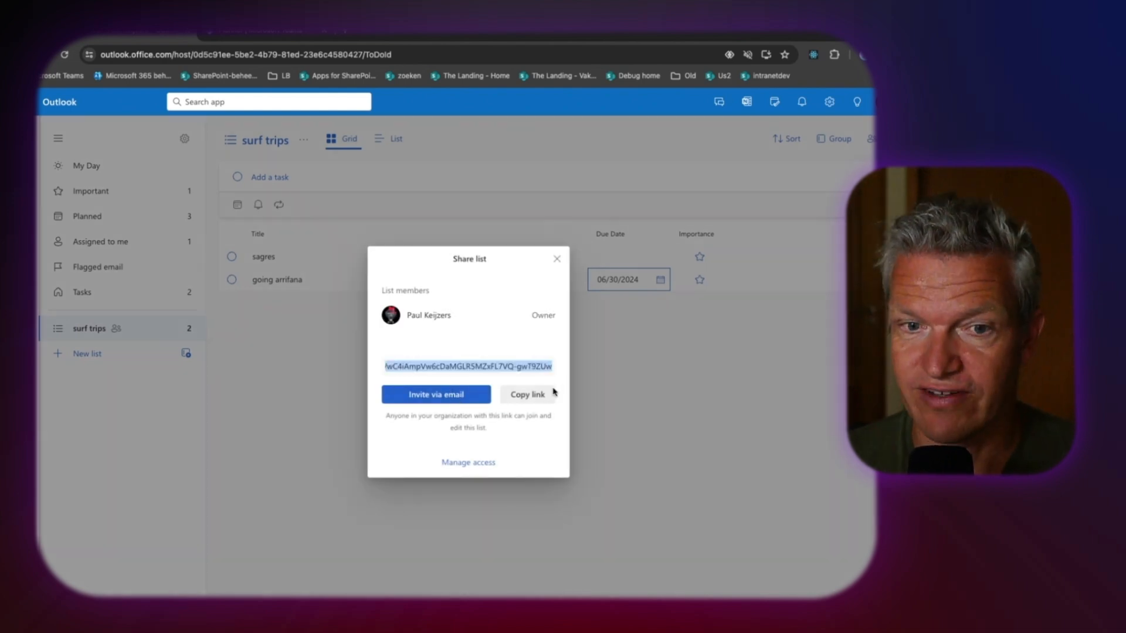
click(527, 394)
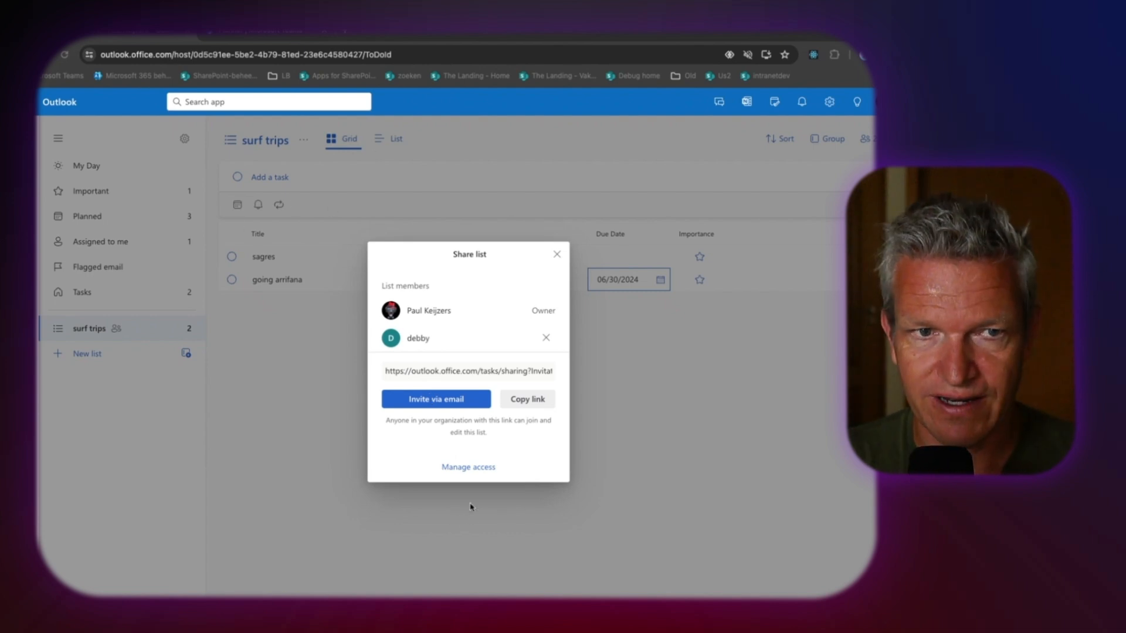
mouse_move(260, 194)
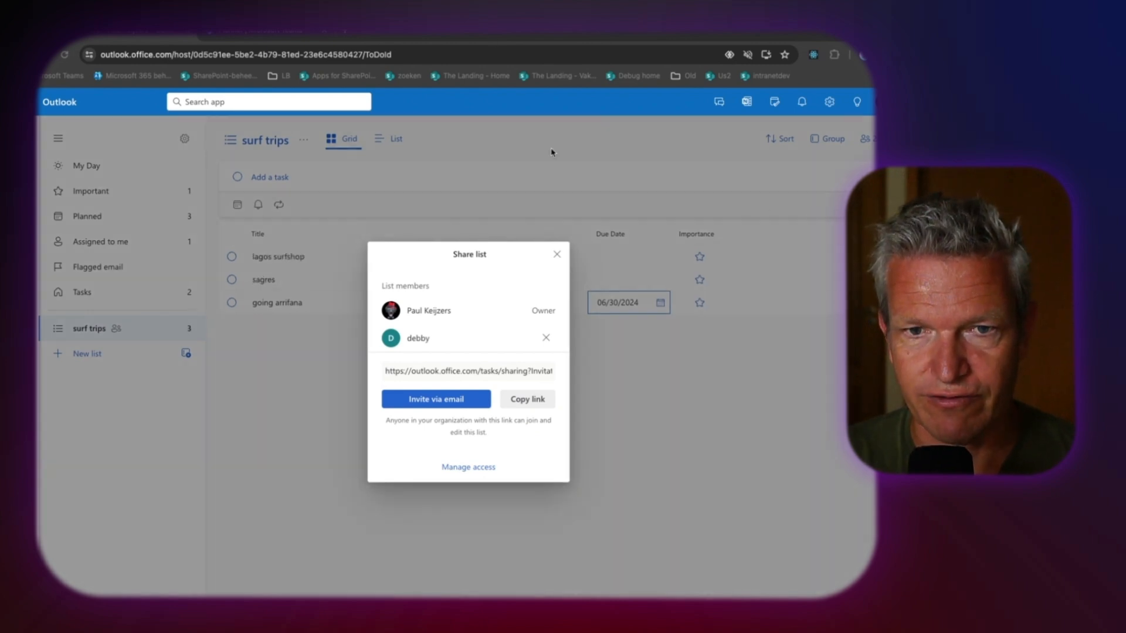
mouse_move(442, 281)
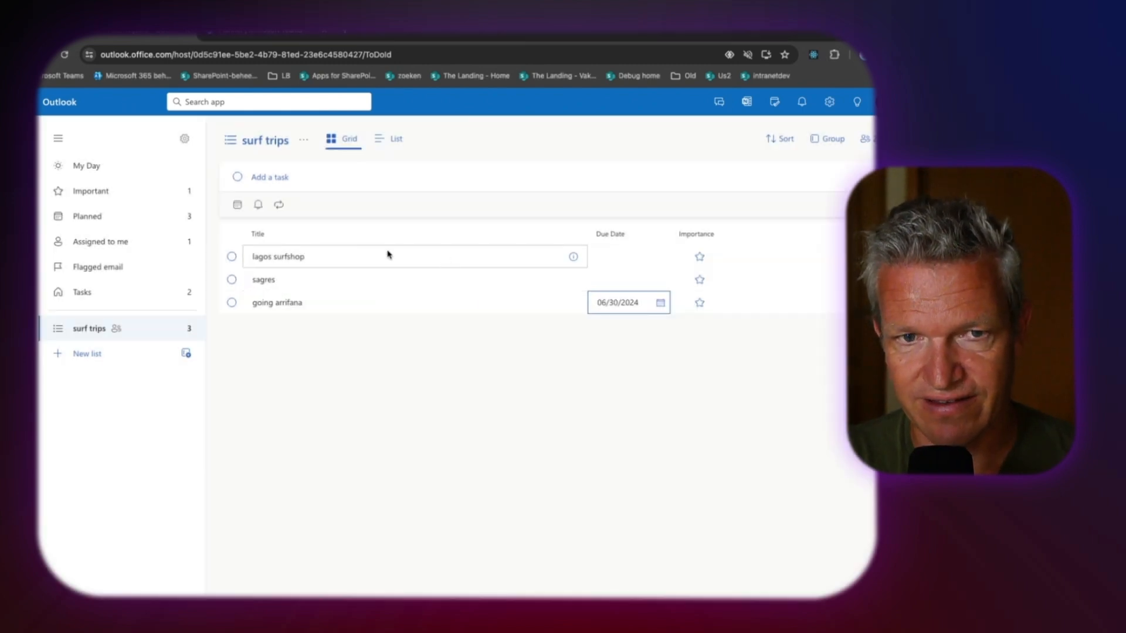
mouse_move(408, 269)
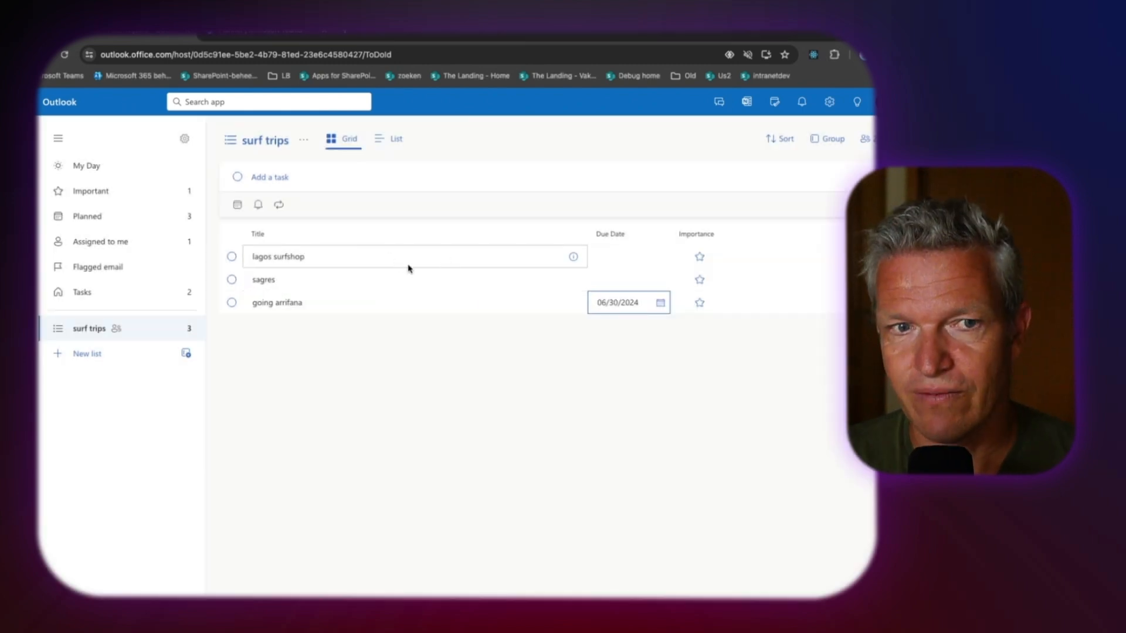
mouse_move(322, 260)
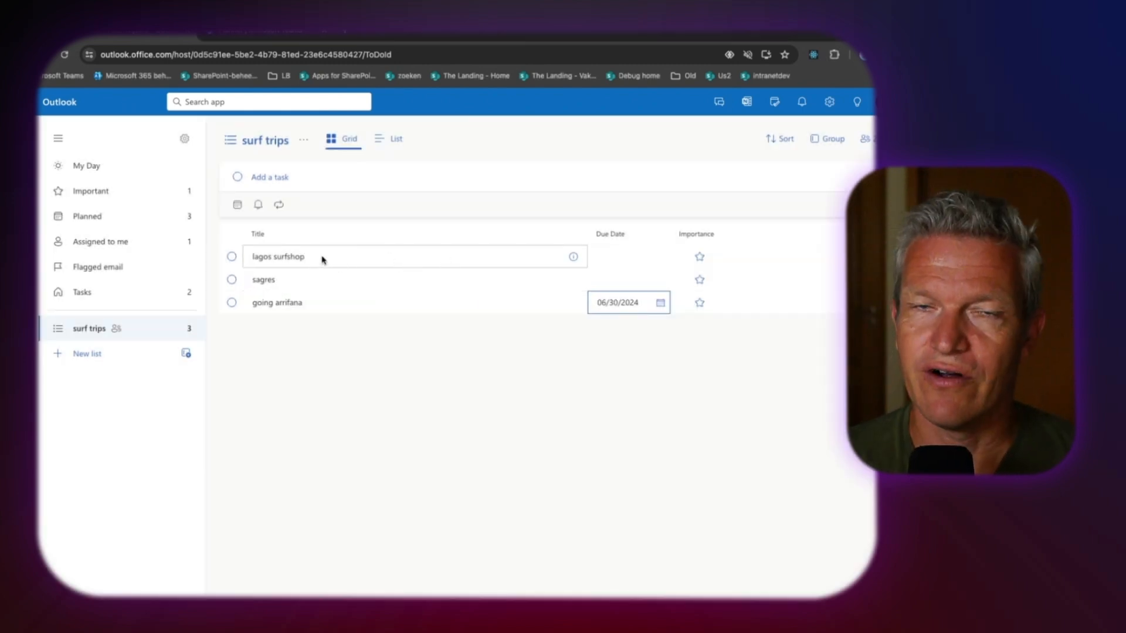